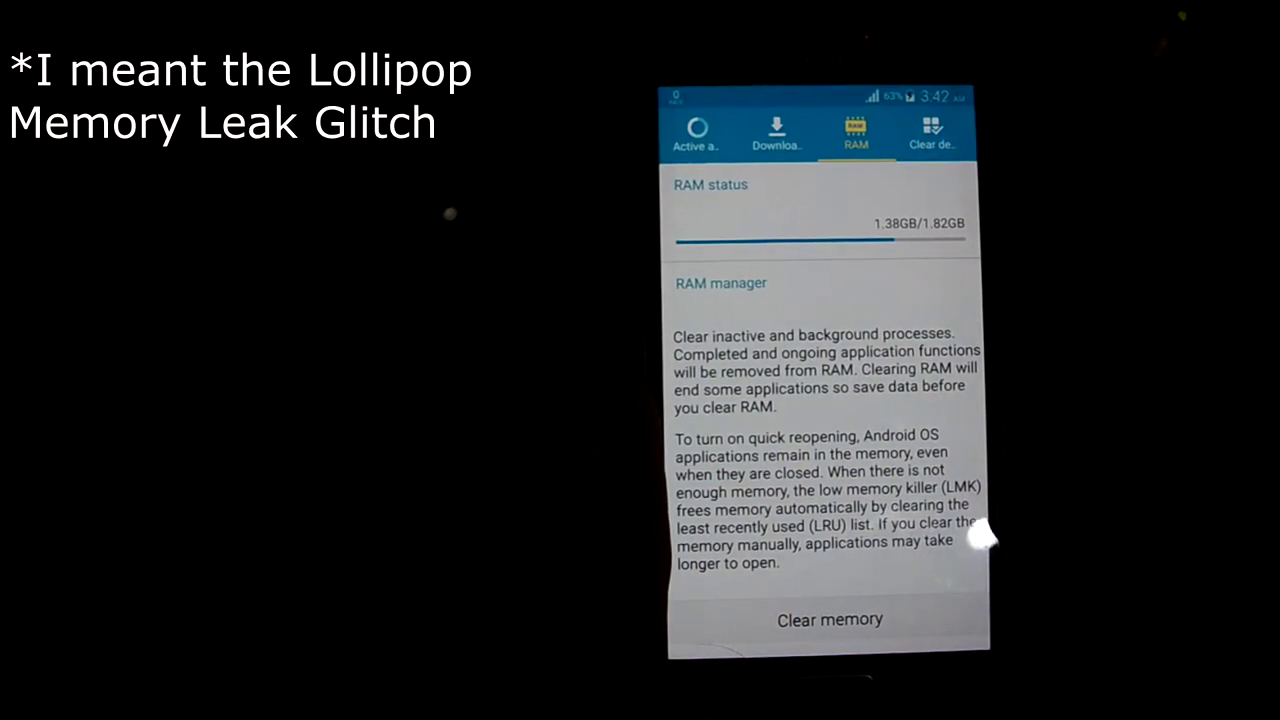
# Leave Smart Manager's RAM screen (1.38GB of 1.82GB used) and open the app drawer.
pyautogui.click(829, 620)
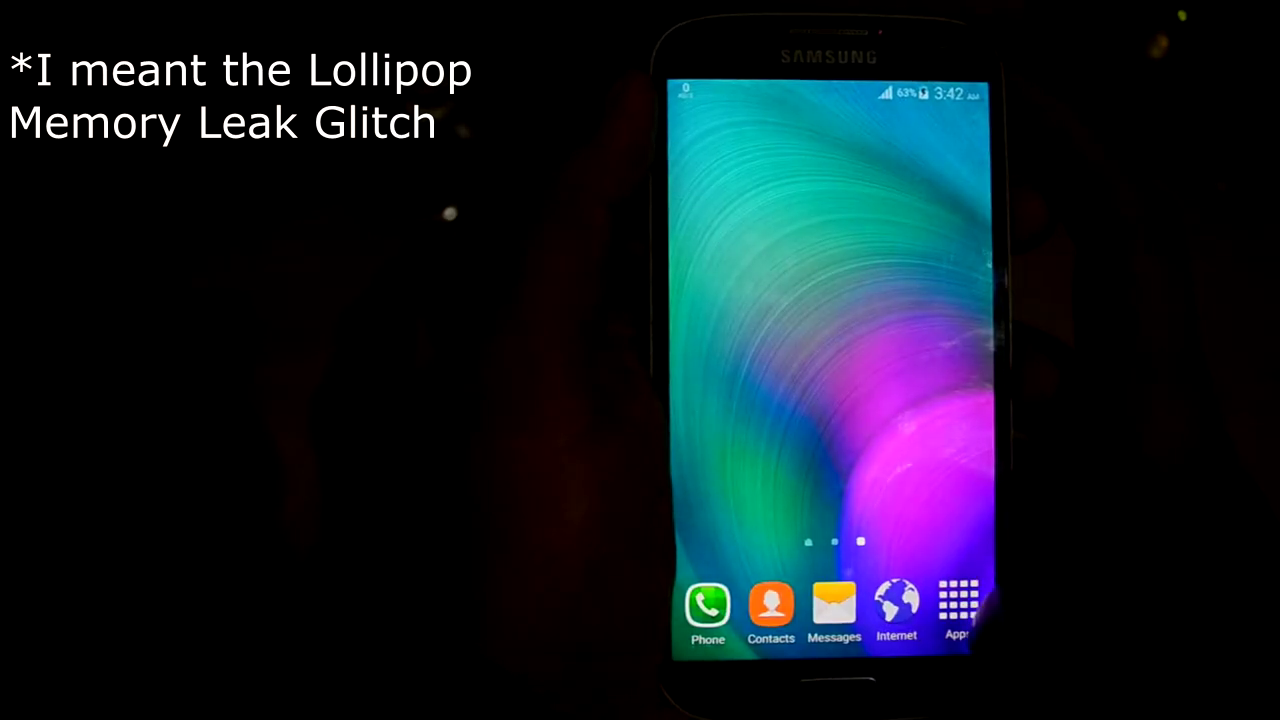
pyautogui.click(961, 602)
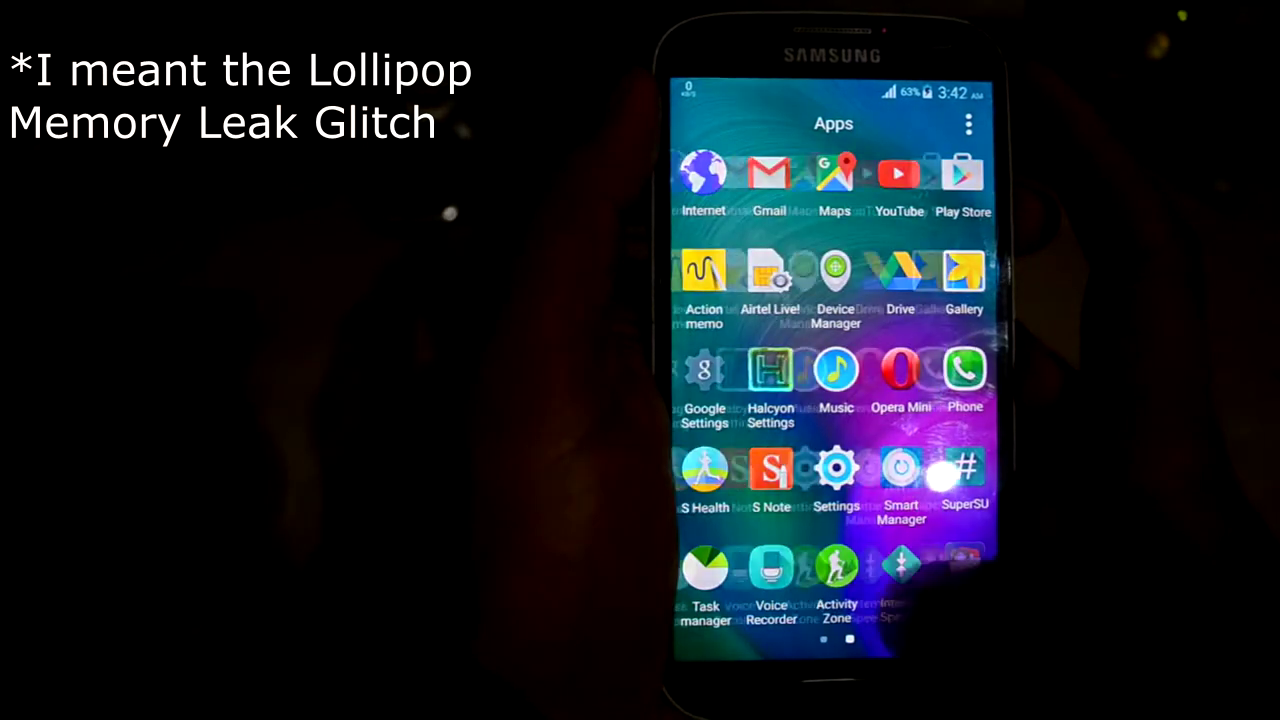